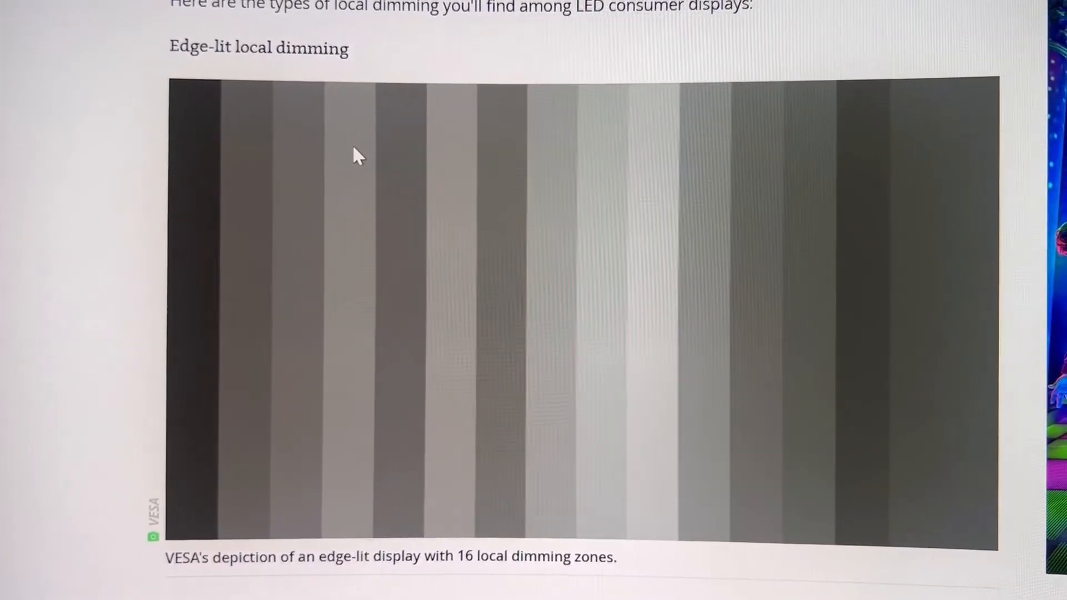
{"action": "scroll", "scroll_direction": "down", "scroll_amount": 3}
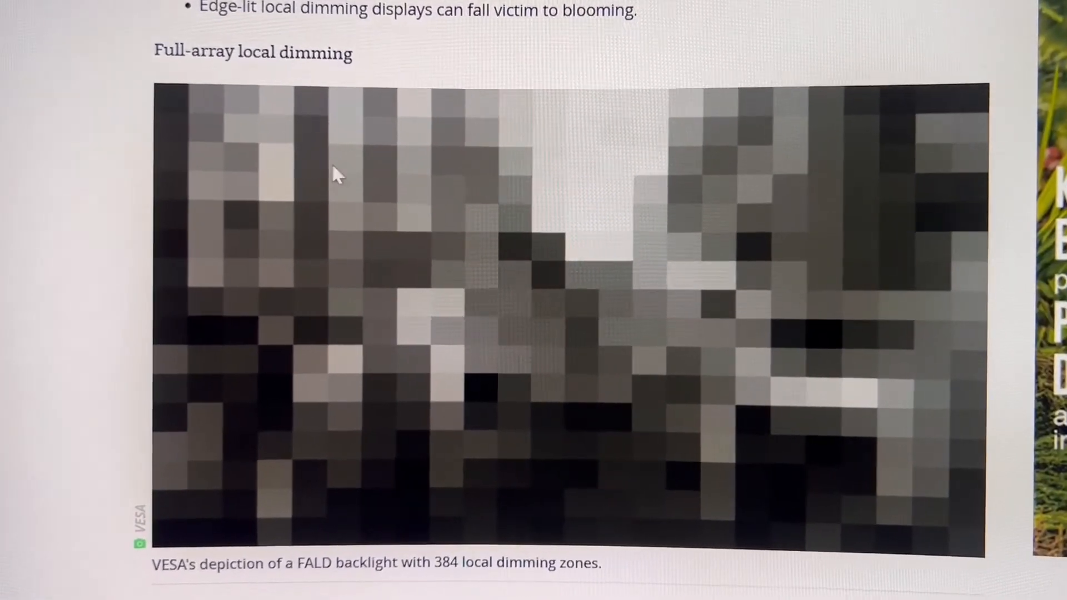
{"action": "scroll", "scroll_direction": "down", "scroll_amount": 3}
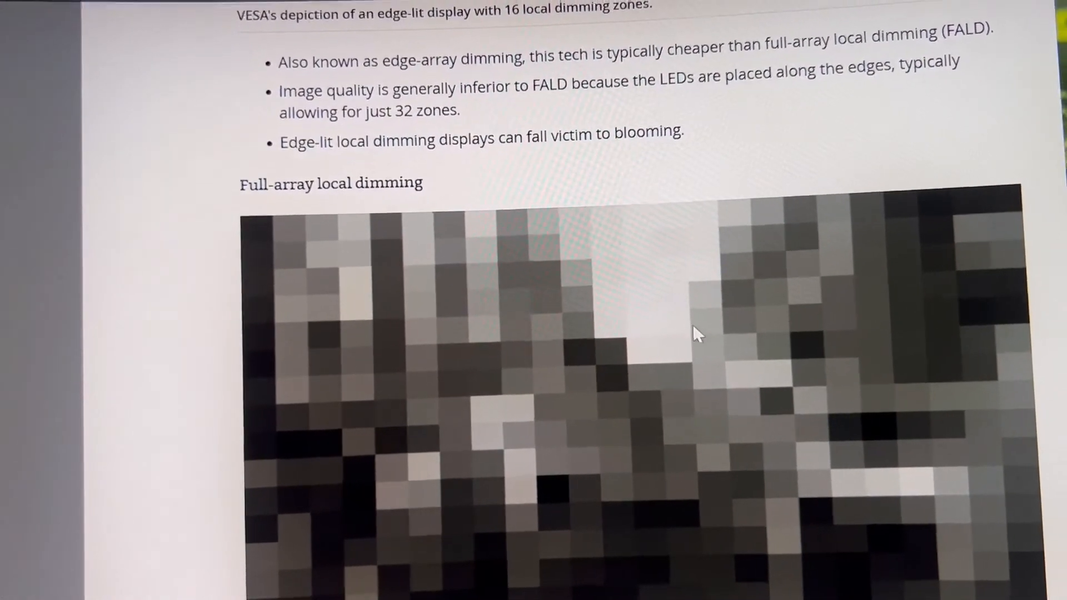
{"action": "scroll", "scroll_direction": "down", "scroll_amount": 3}
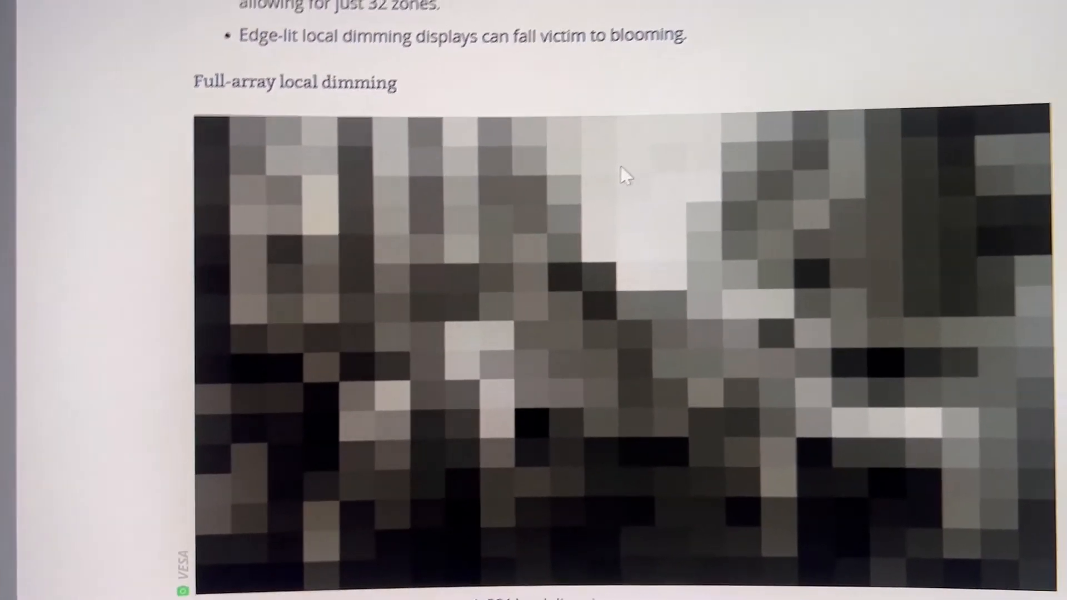
{"action": "scroll", "scroll_direction": "down", "scroll_amount": 3}
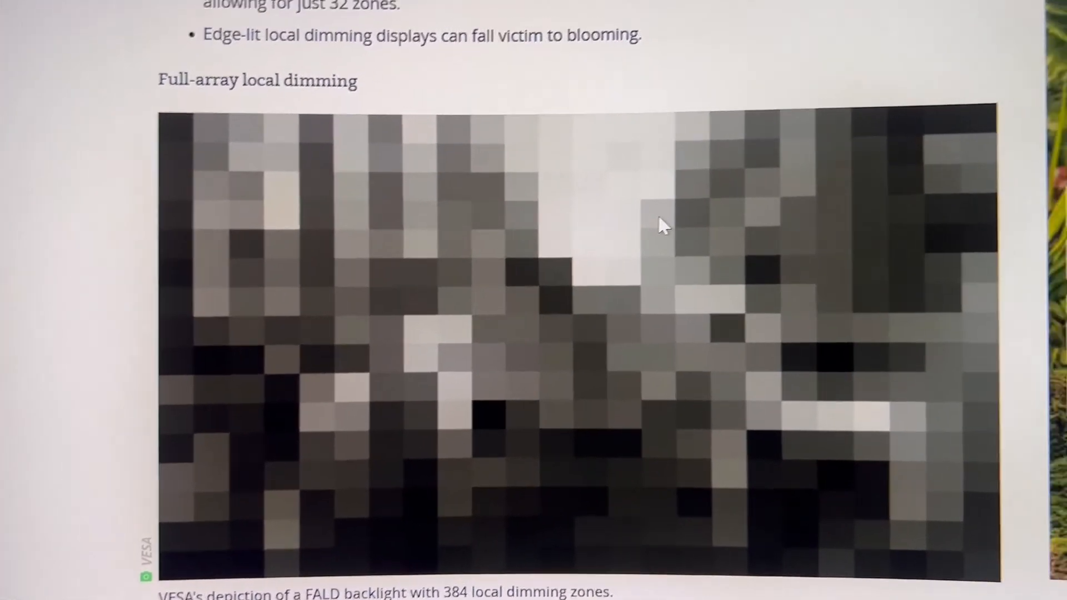
{"action": "scroll", "scroll_direction": "down", "scroll_amount": 3}
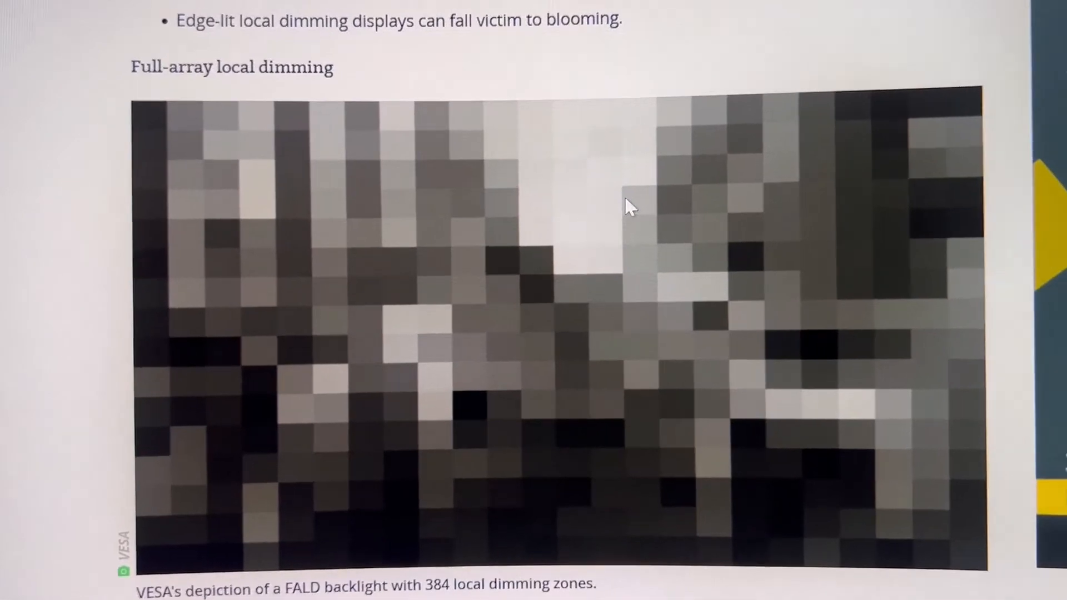
{"action": "scroll", "scroll_direction": "down", "scroll_amount": 3}
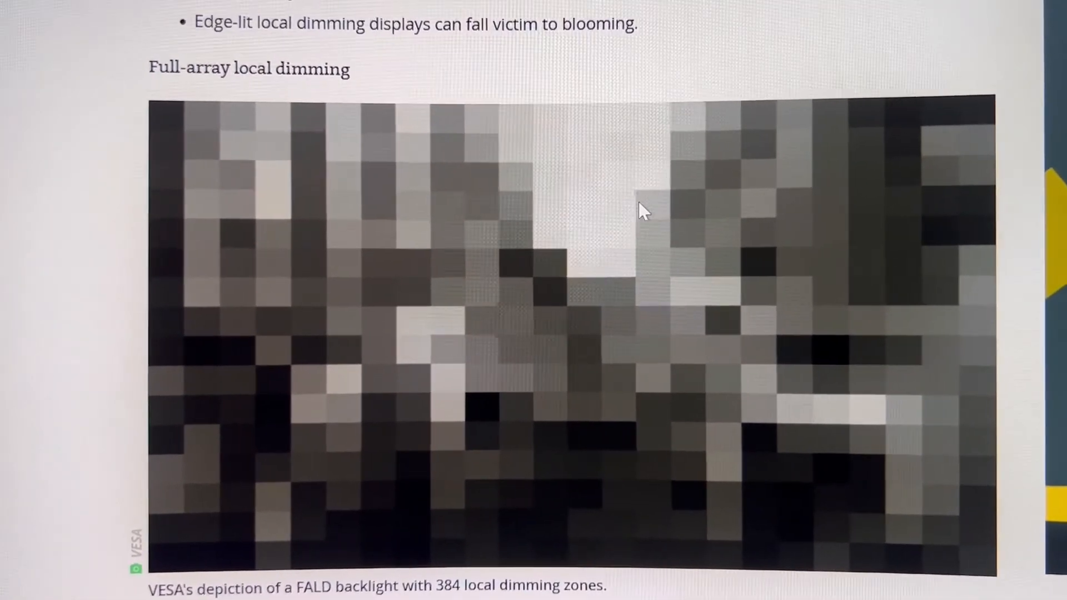
{"action": "scroll", "scroll_direction": "down", "scroll_amount": 3}
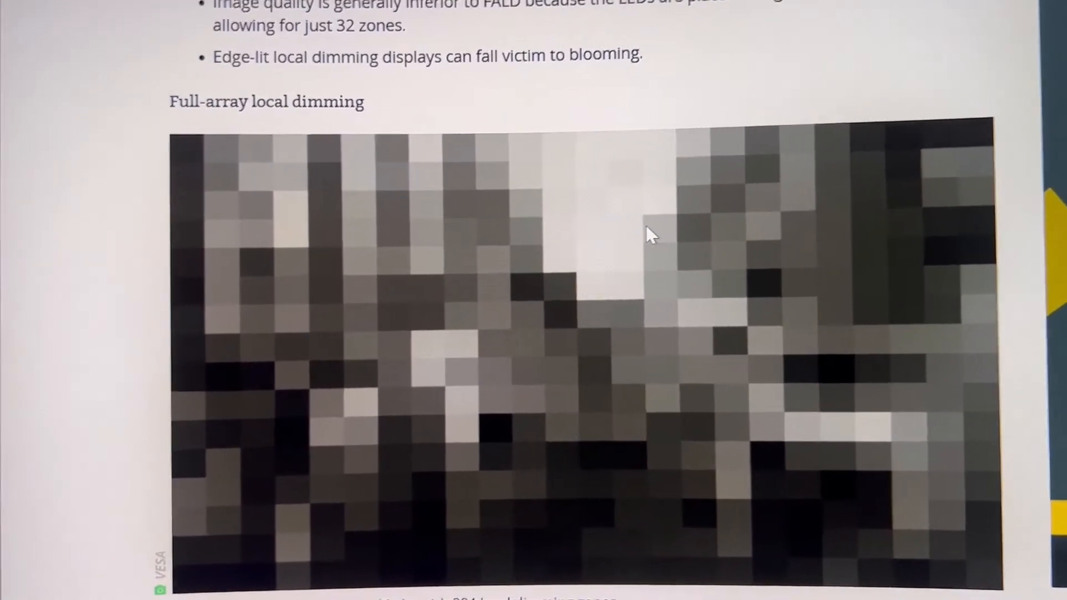
{"action": "scroll", "scroll_direction": "down", "scroll_amount": 3}
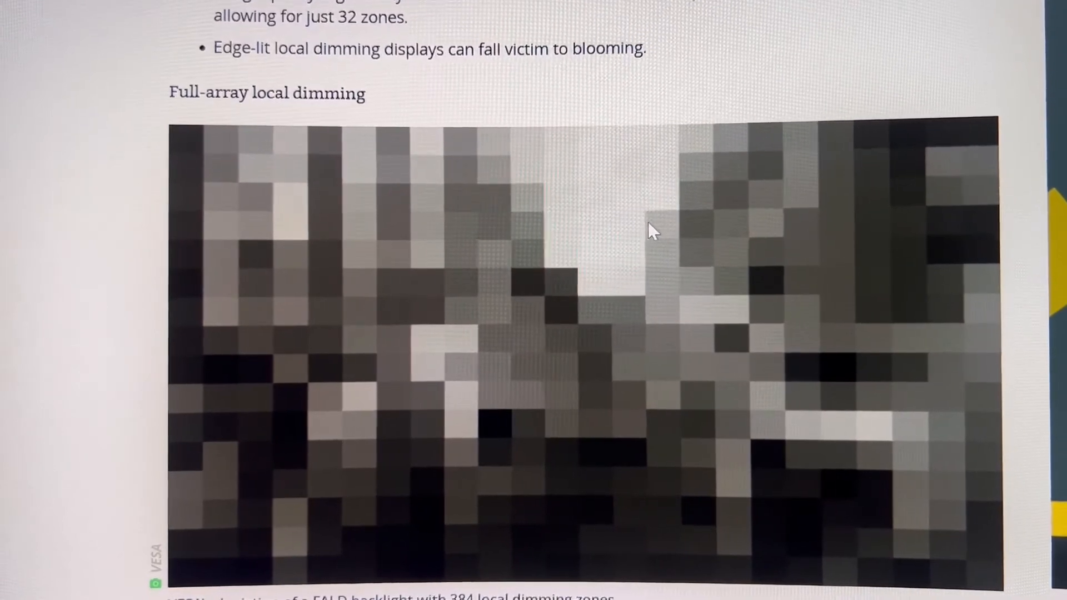
{"action": "scroll", "scroll_direction": "down", "scroll_amount": 3}
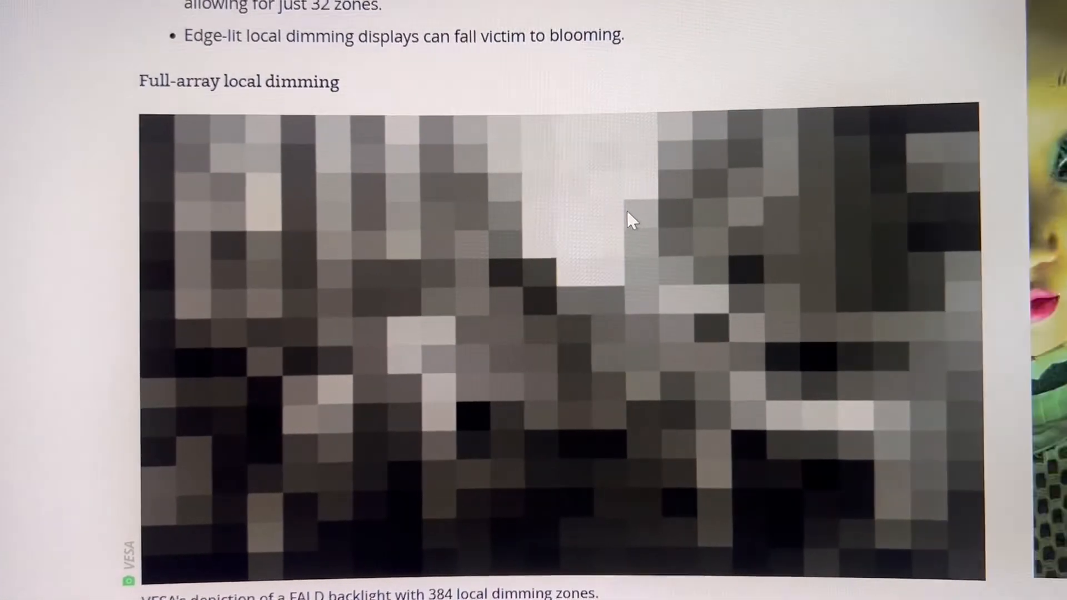
{"action": "scroll", "scroll_direction": "down", "scroll_amount": 3}
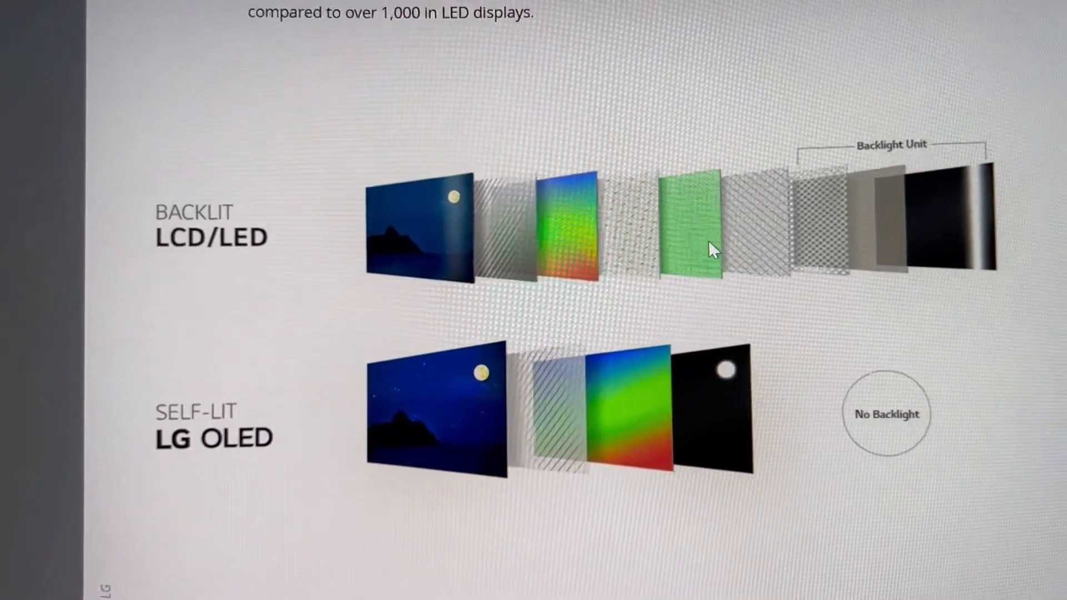
{"action": "scroll", "scroll_direction": "down", "scroll_amount": 3}
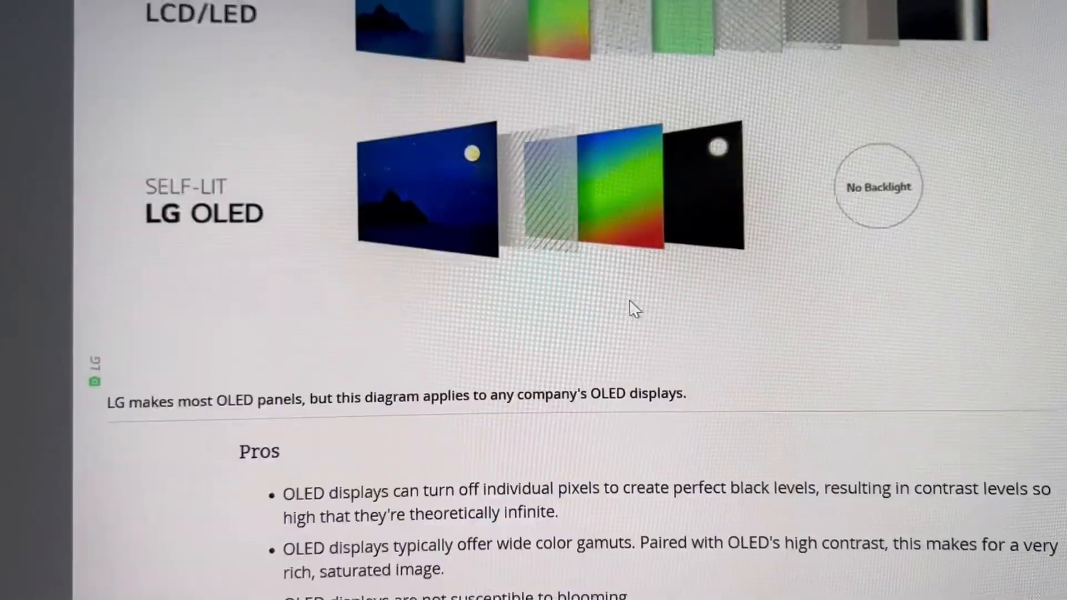
{"action": "scroll", "scroll_direction": "down", "scroll_amount": 3}
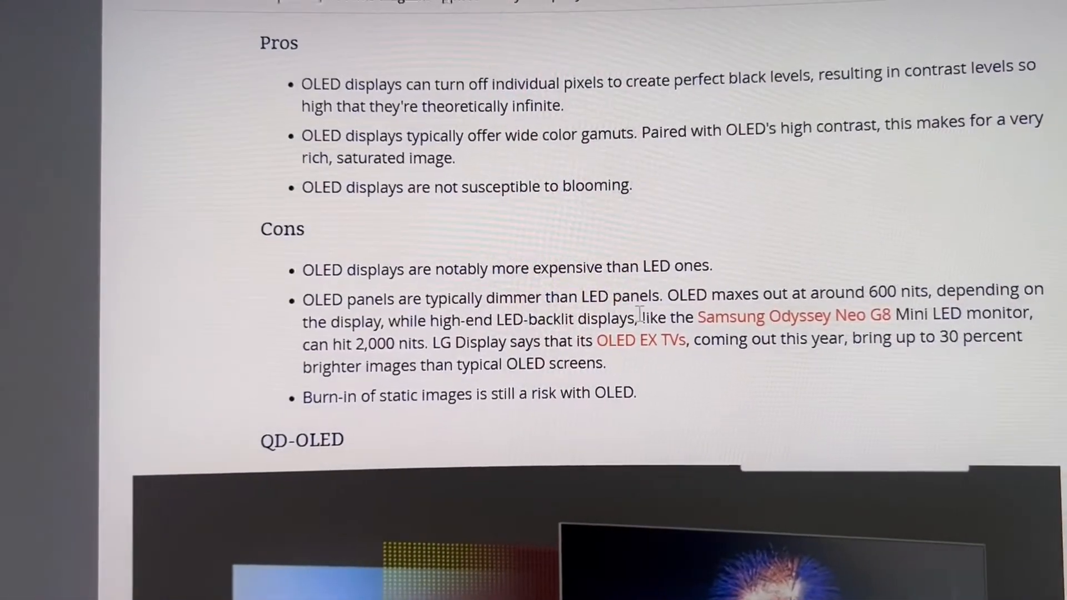
{"action": "scroll", "scroll_direction": "down", "scroll_amount": 3}
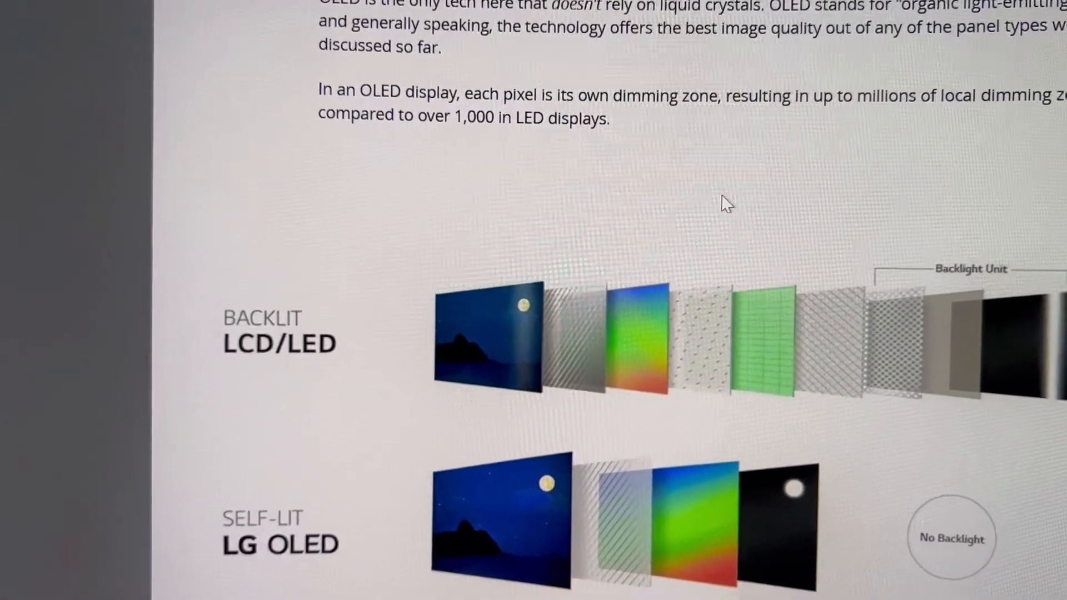
{"action": "scroll", "scroll_direction": "down", "scroll_amount": 3}
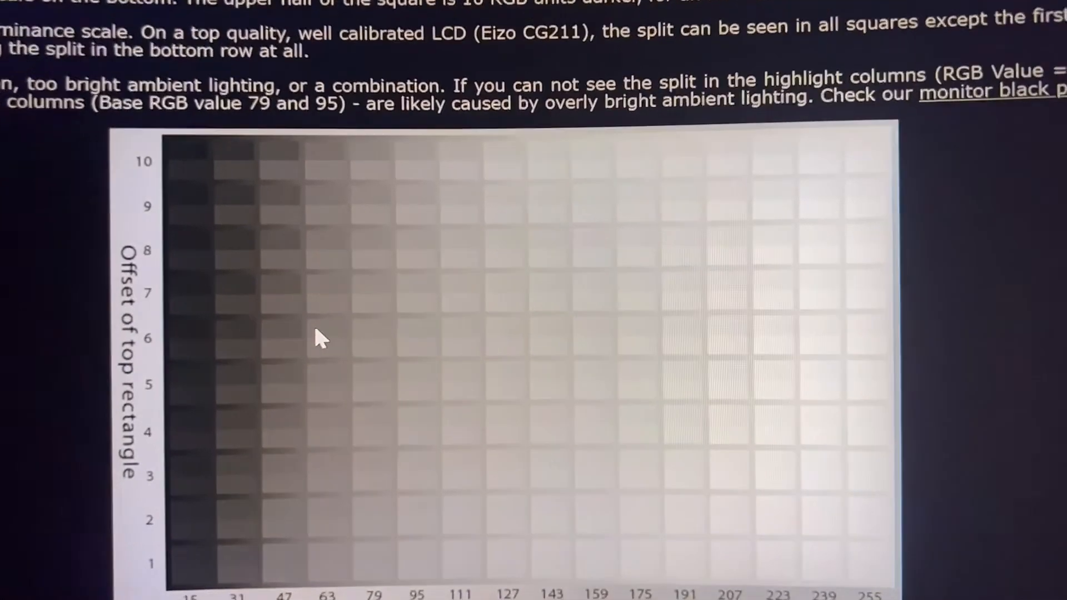
{"action": "scroll", "scroll_direction": "down", "scroll_amount": 3}
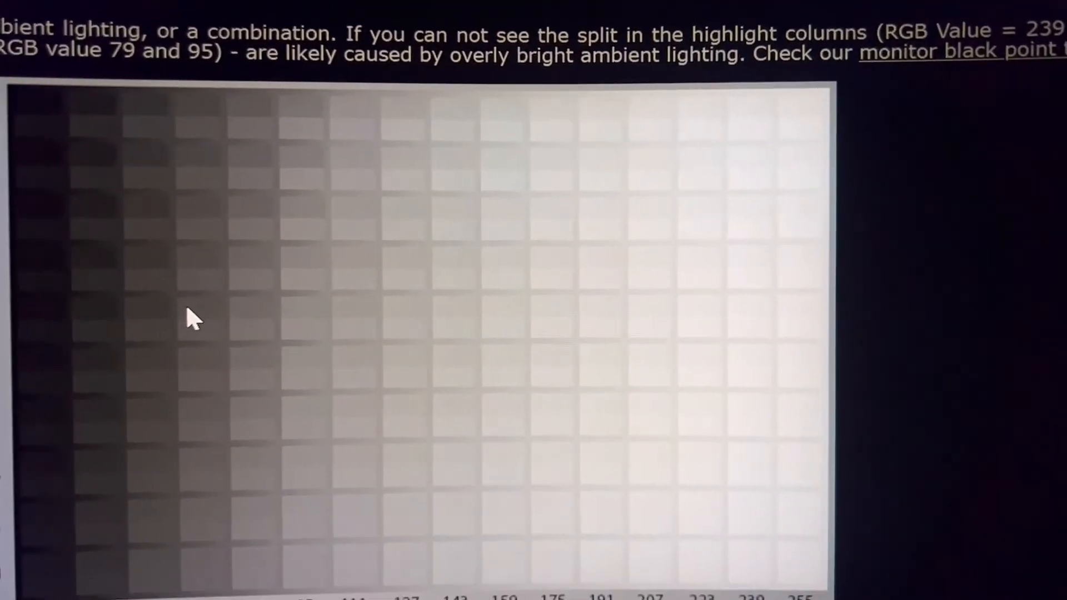
{"action": "scroll", "scroll_direction": "down", "scroll_amount": 3}
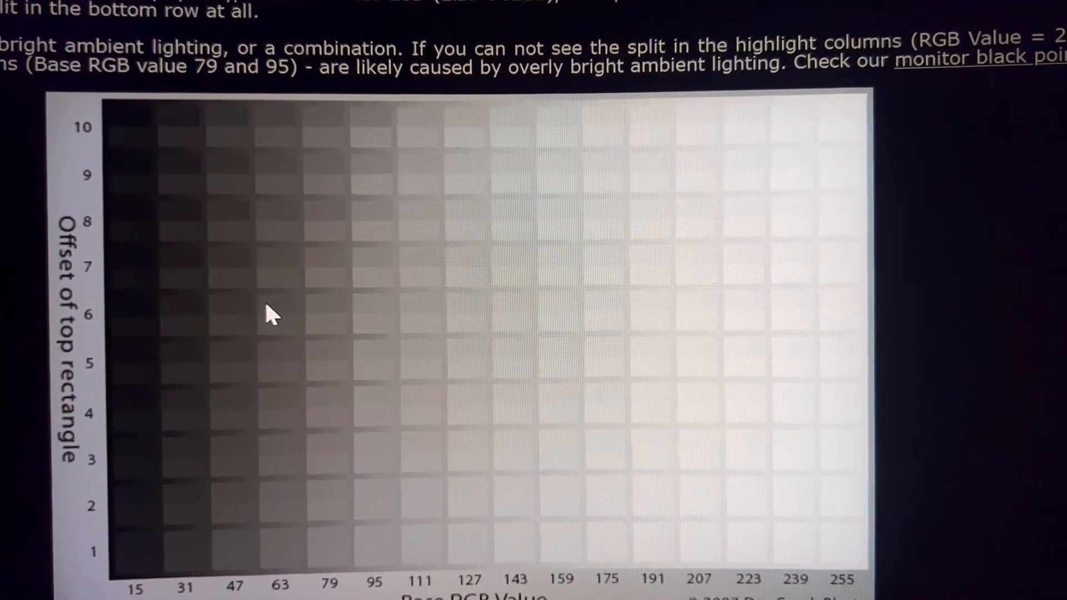